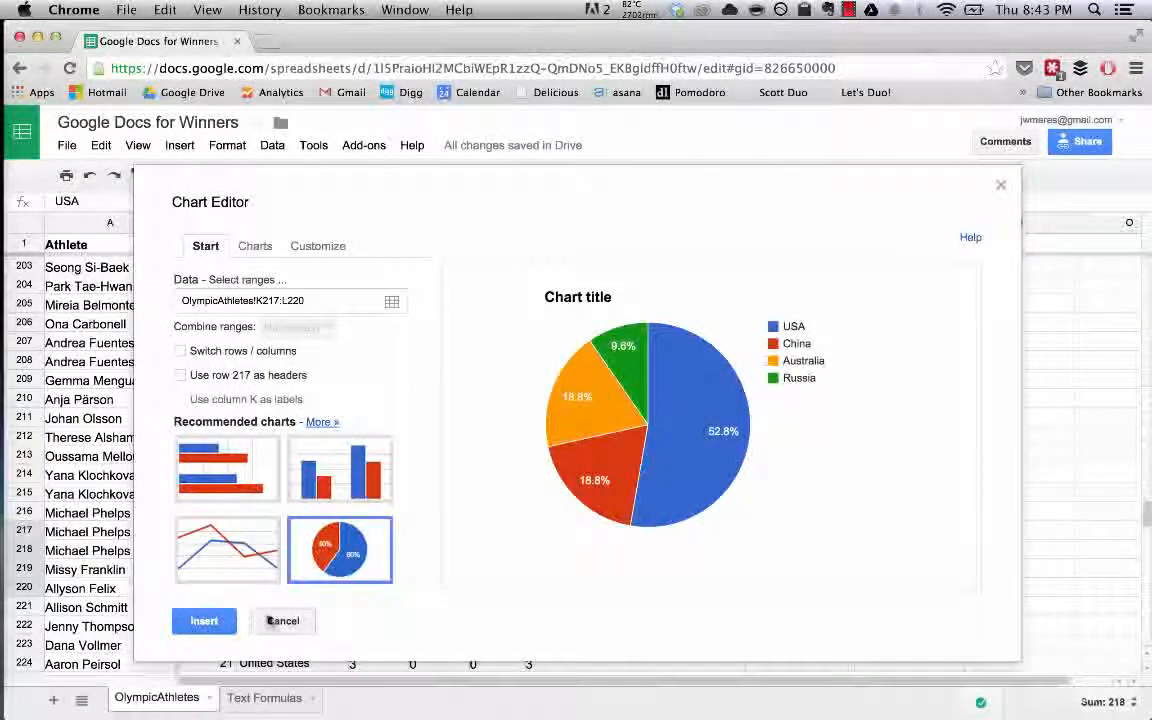
- Preview the recommended pie chart of gold medals for range K217:L220
{"action": "left_click", "coordinate": [204, 620]}
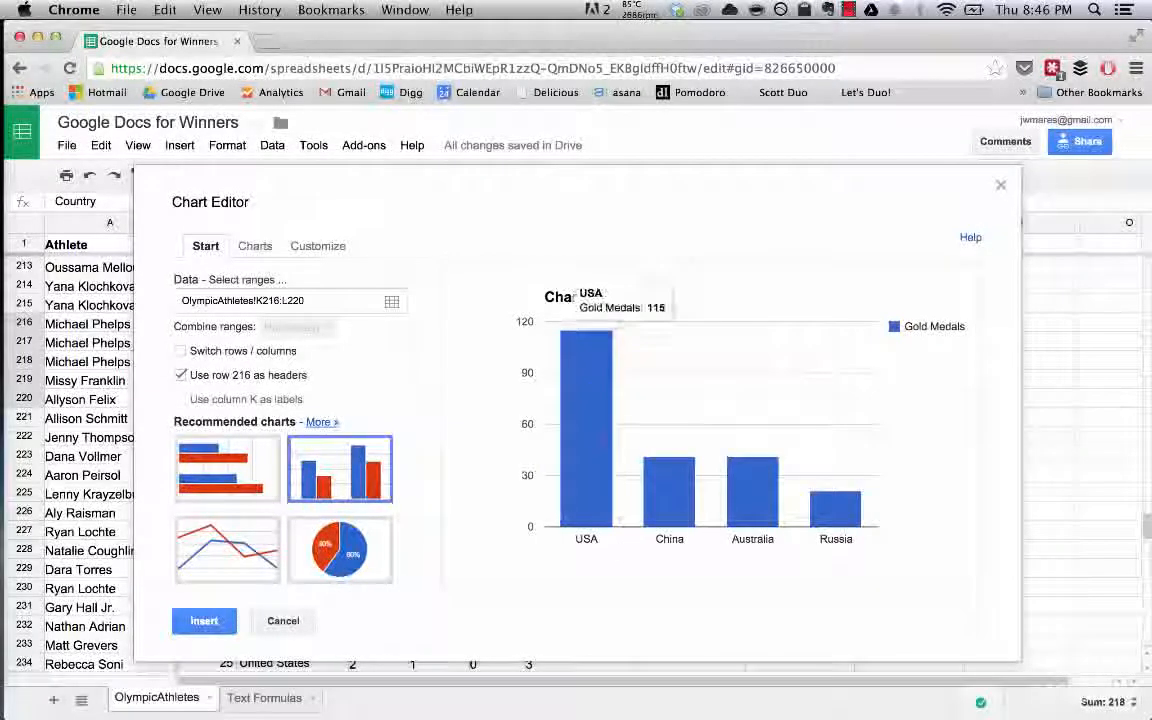
- Switch the preview to the recommended column chart of gold medals by country
{"action": "left_click", "coordinate": [254, 246]}
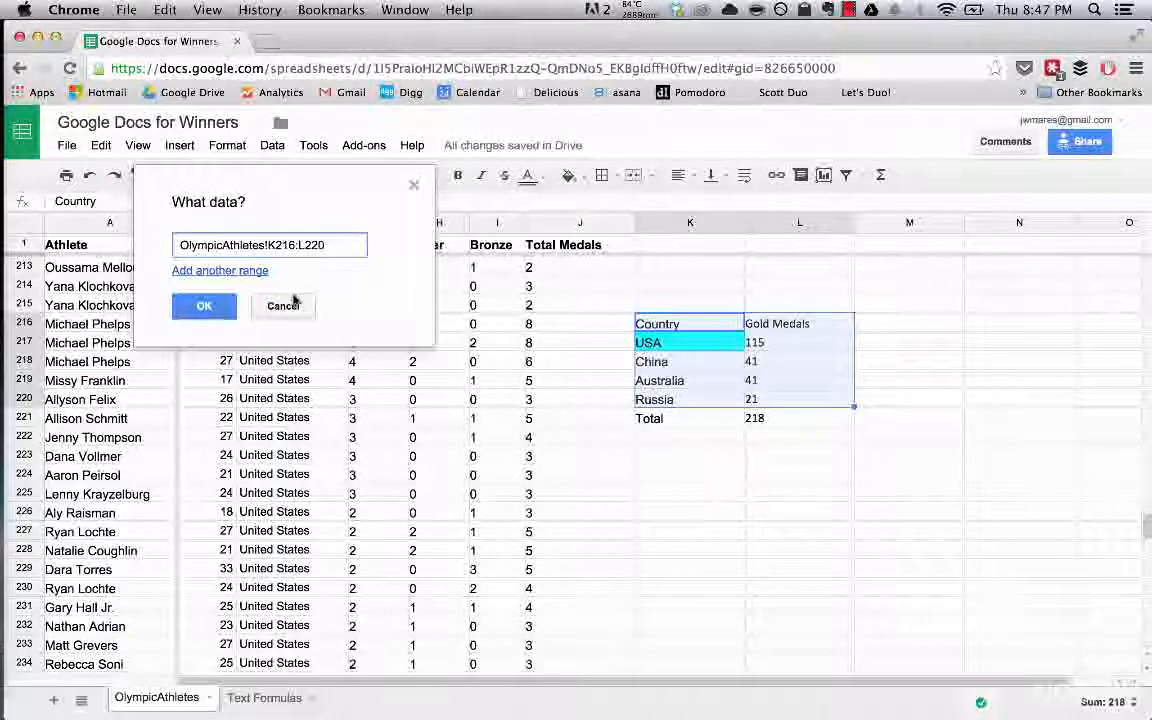
- Set the chart data range to OlympicAthletes!K216:L220, header row included
{"action": "left_click", "coordinate": [204, 306]}
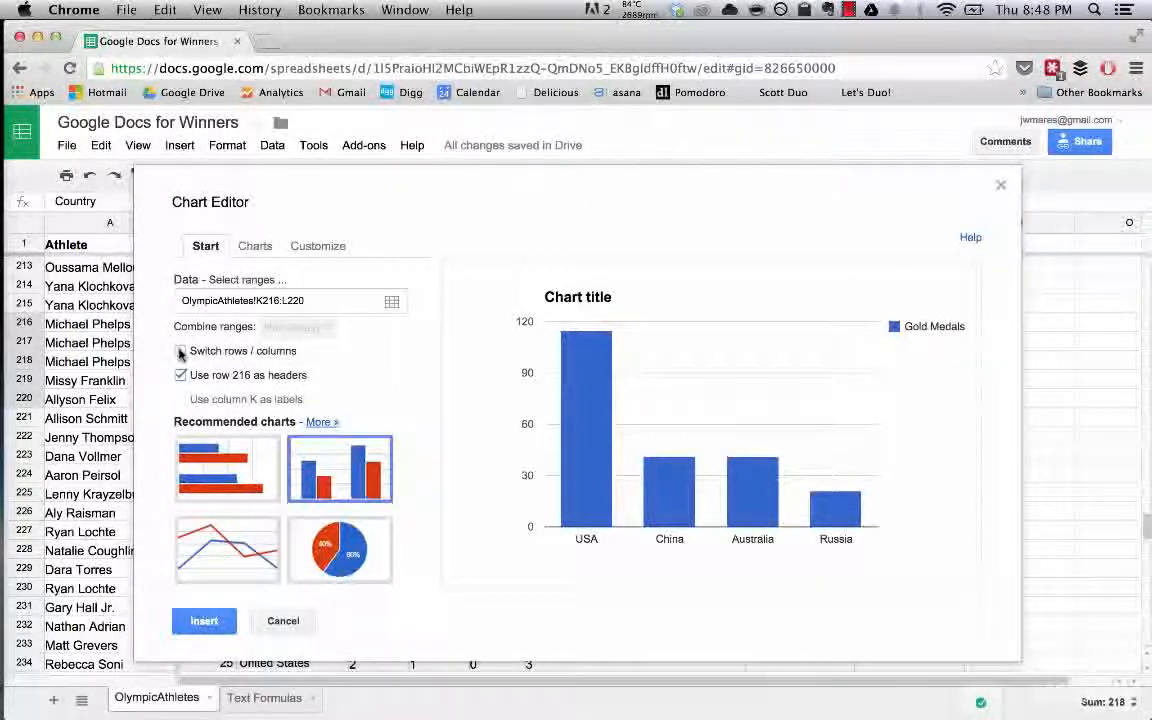